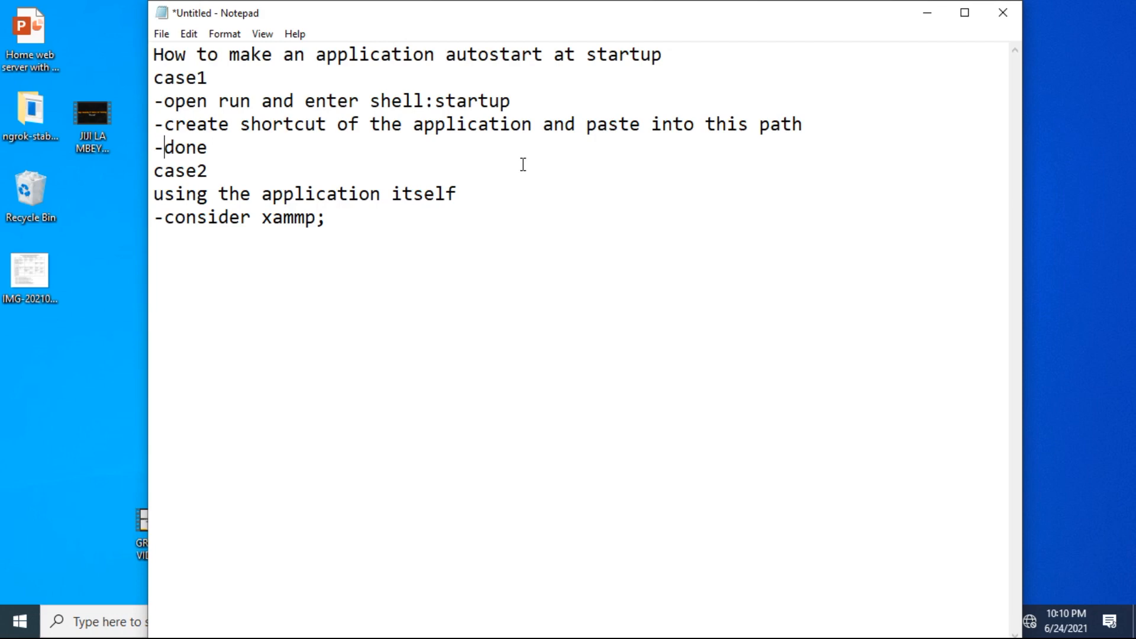
{"action": "mouse_move", "coordinate": [293, 148]}
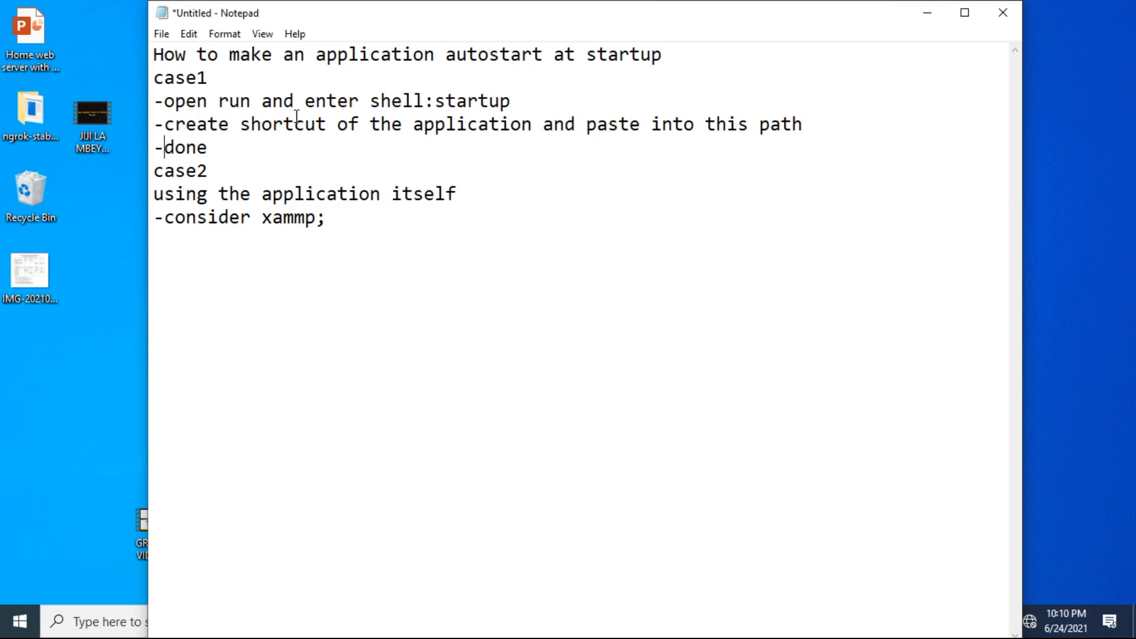
{"action": "mouse_move", "coordinate": [467, 121]}
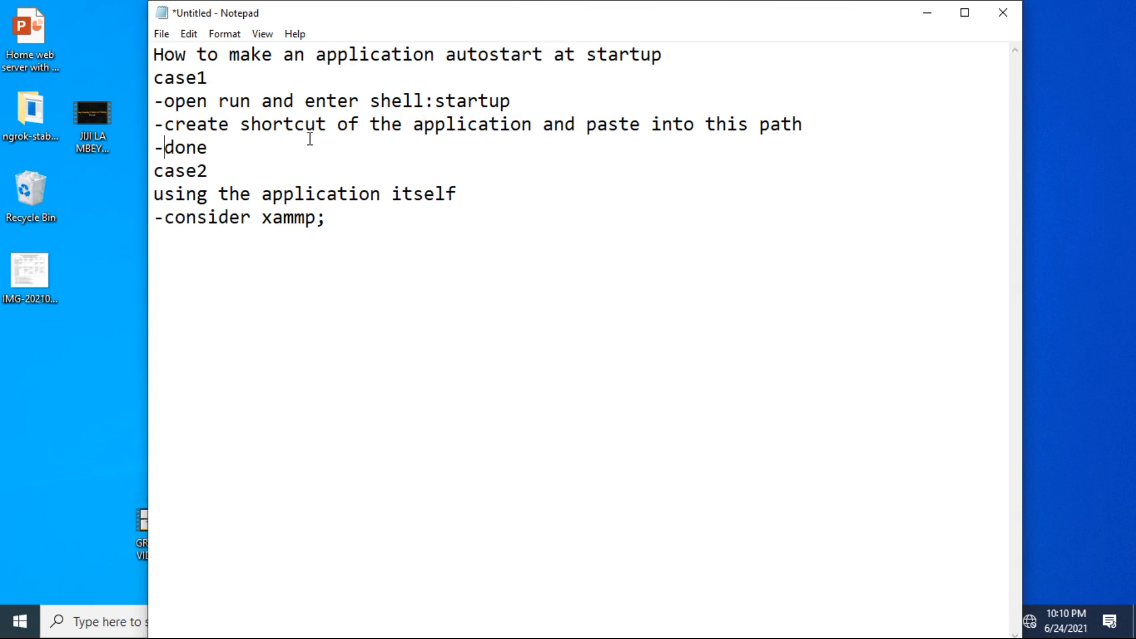
{"action": "mouse_move", "coordinate": [408, 143]}
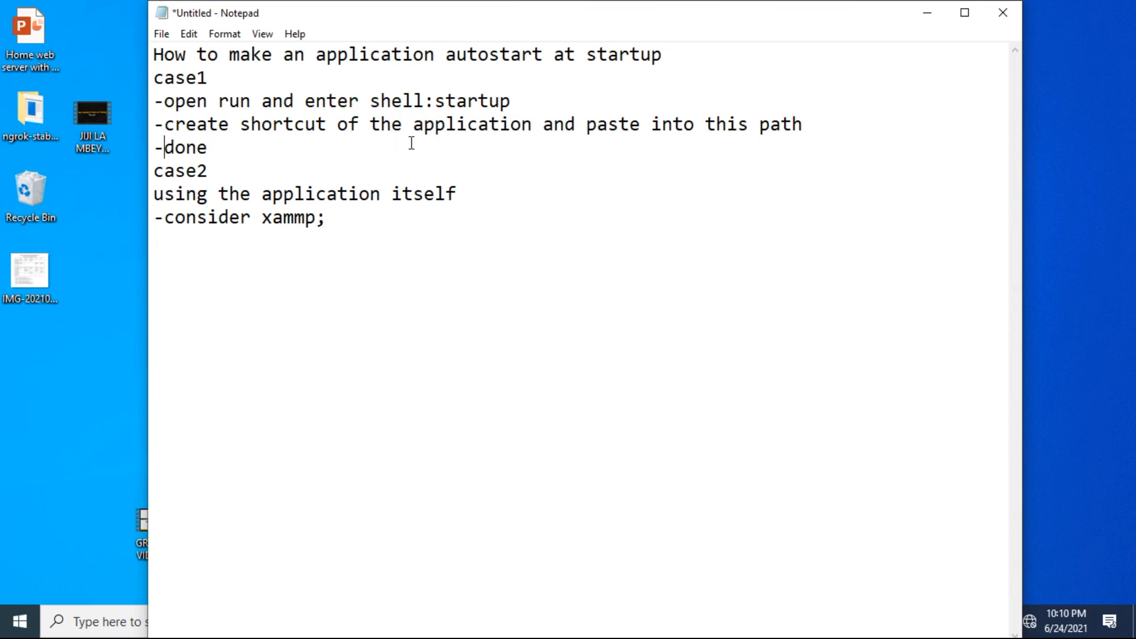
{"action": "mouse_move", "coordinate": [282, 161]}
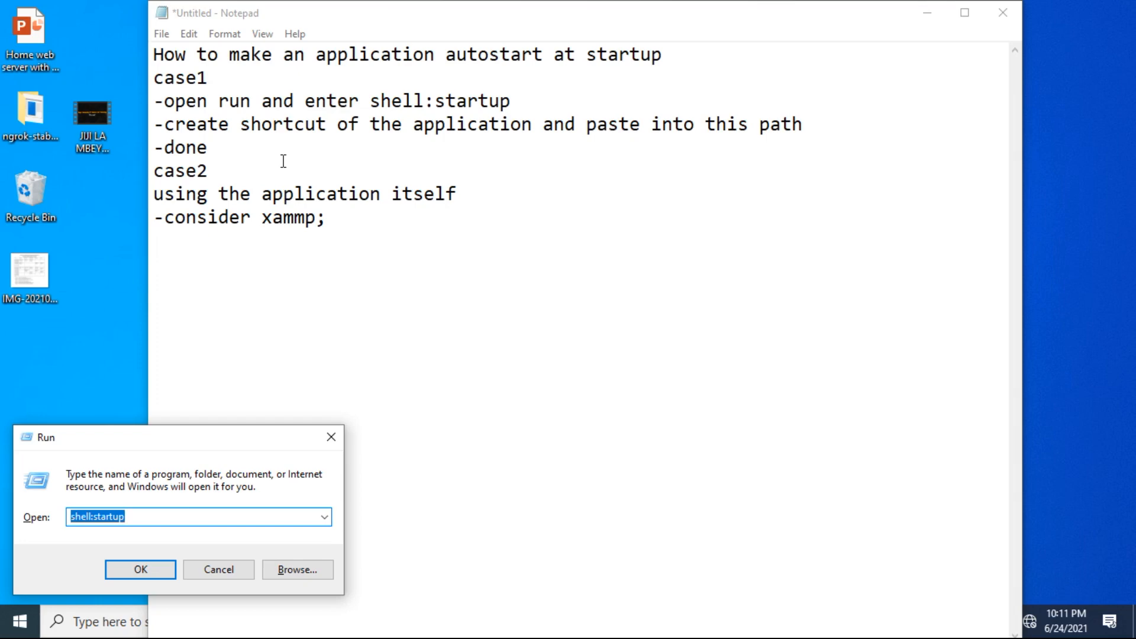
Run shell:startup to reach the empty Startup folder and show its full path in the address bar.
{"action": "type", "text": "she"}
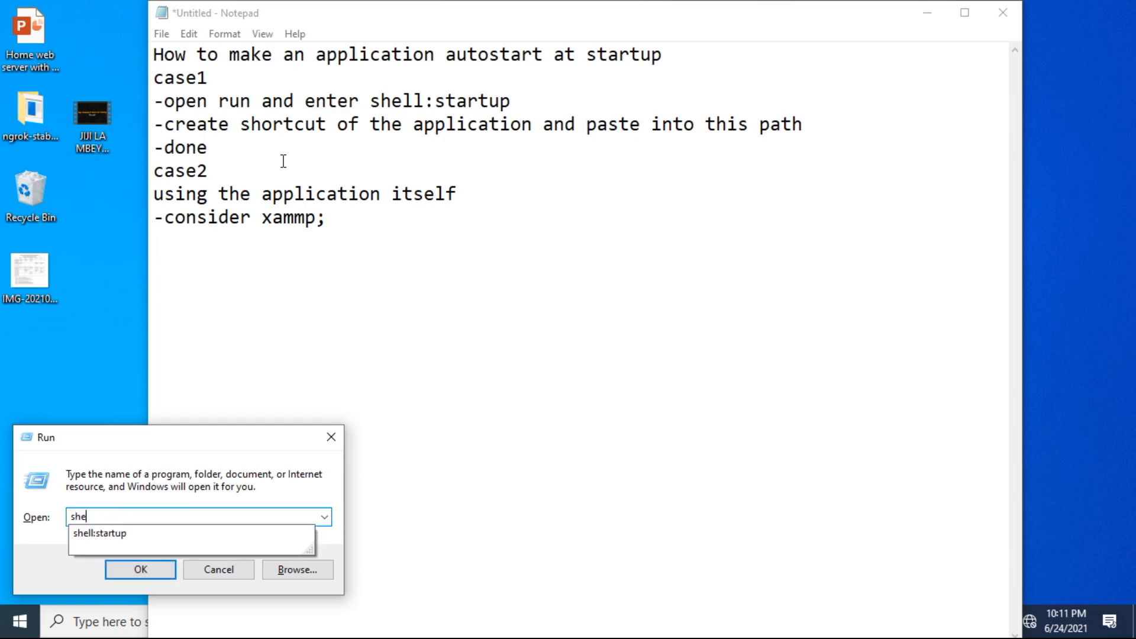
{"action": "type", "text": "ll:"}
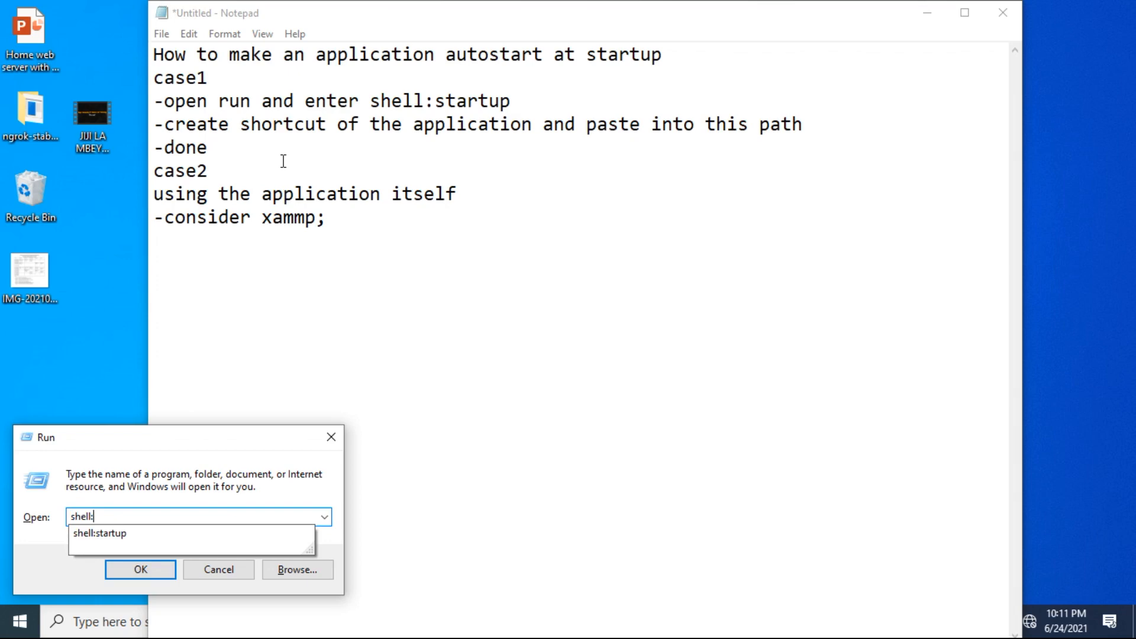
{"action": "type", "text": "startu"}
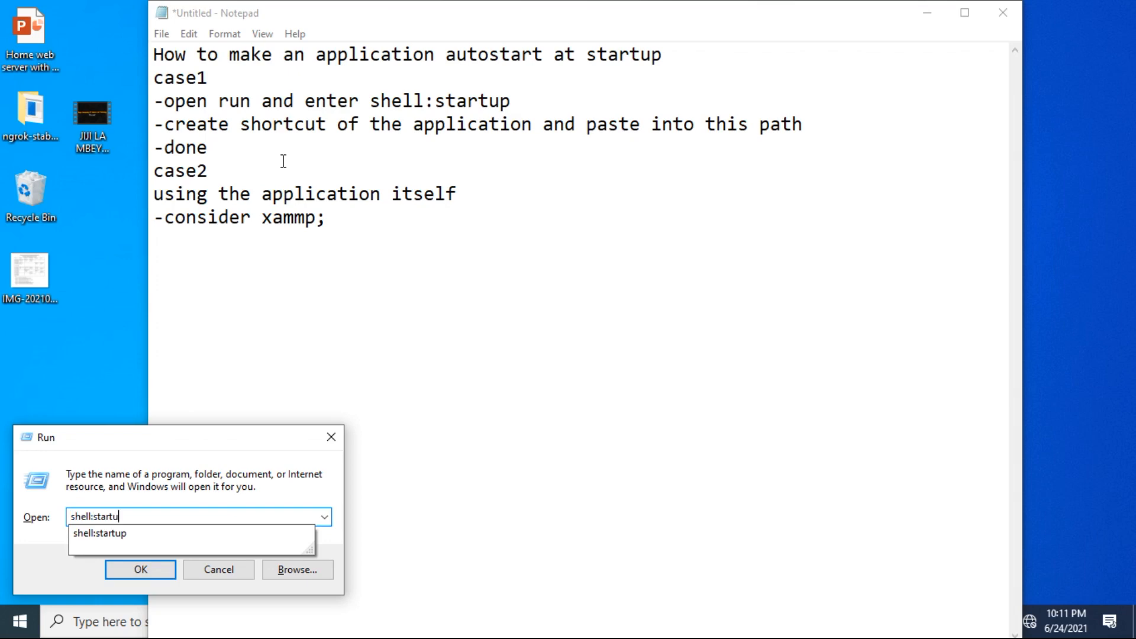
{"action": "left_click", "coordinate": [139, 569]}
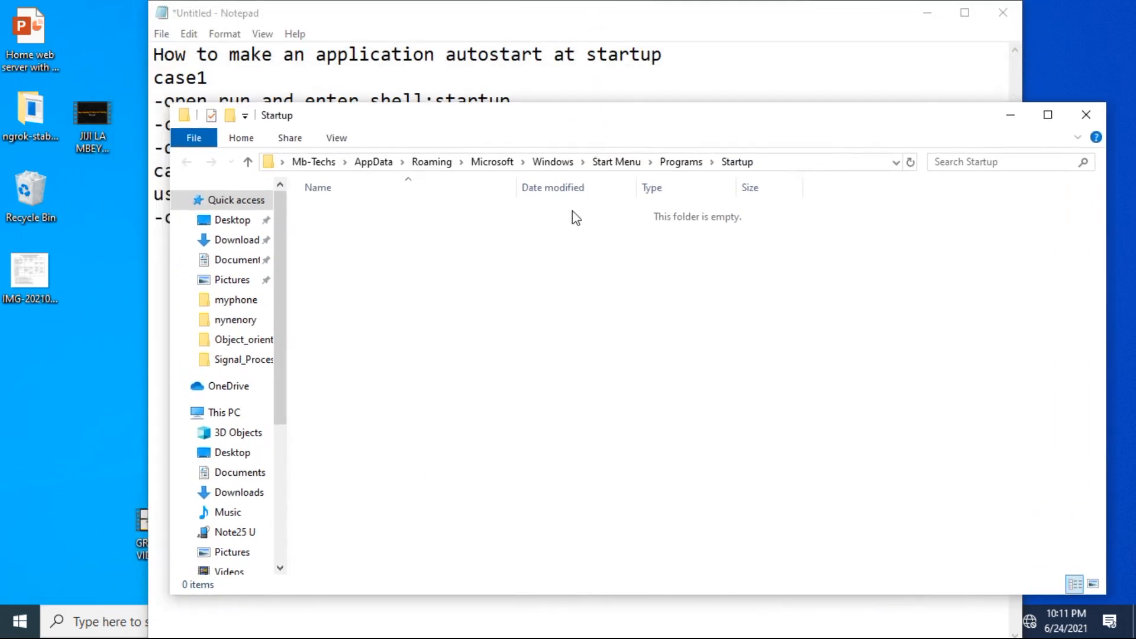
{"action": "left_click", "coordinate": [508, 162]}
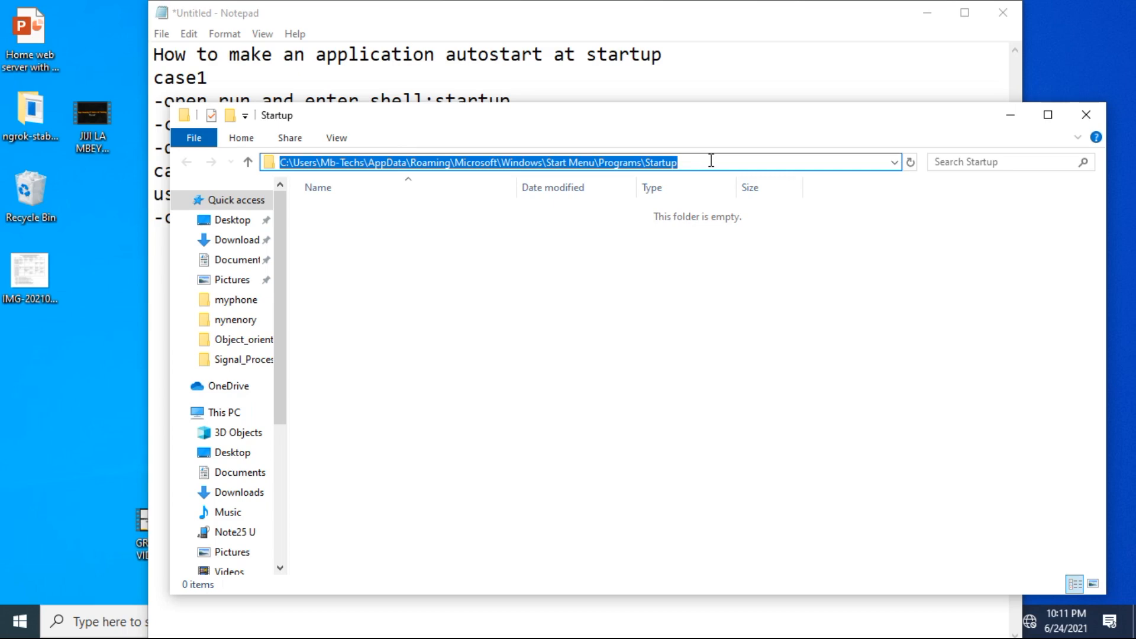
{"action": "mouse_move", "coordinate": [729, 92]}
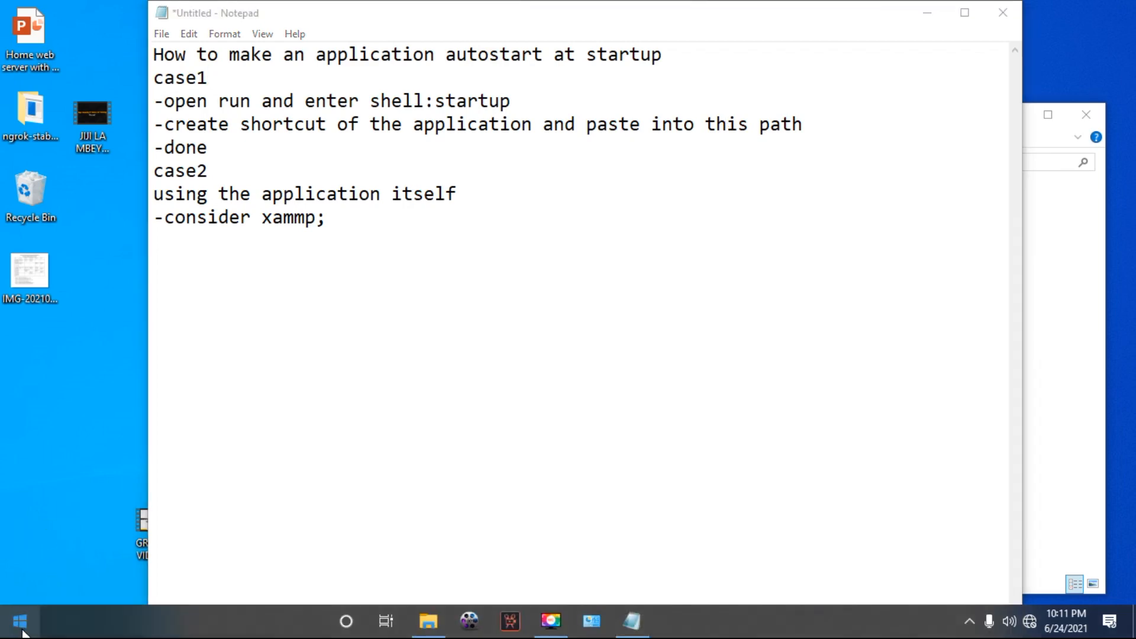
Create a shortcut to the xampp-control application inside C:\xampp2.
{"action": "left_click", "coordinate": [18, 621]}
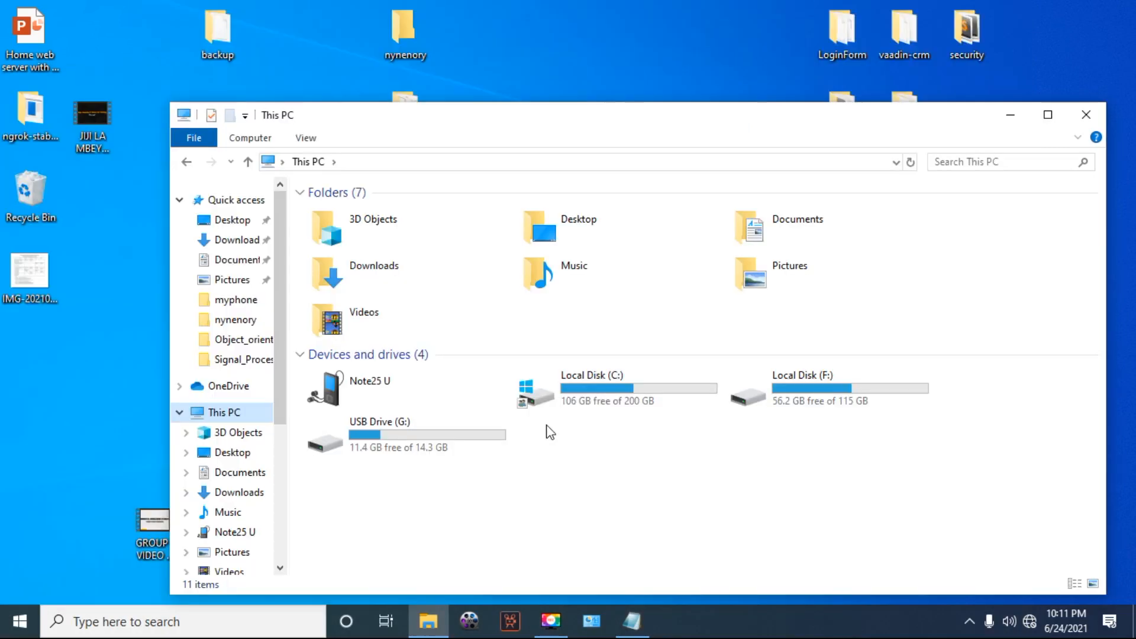
{"action": "double_click", "coordinate": [592, 375]}
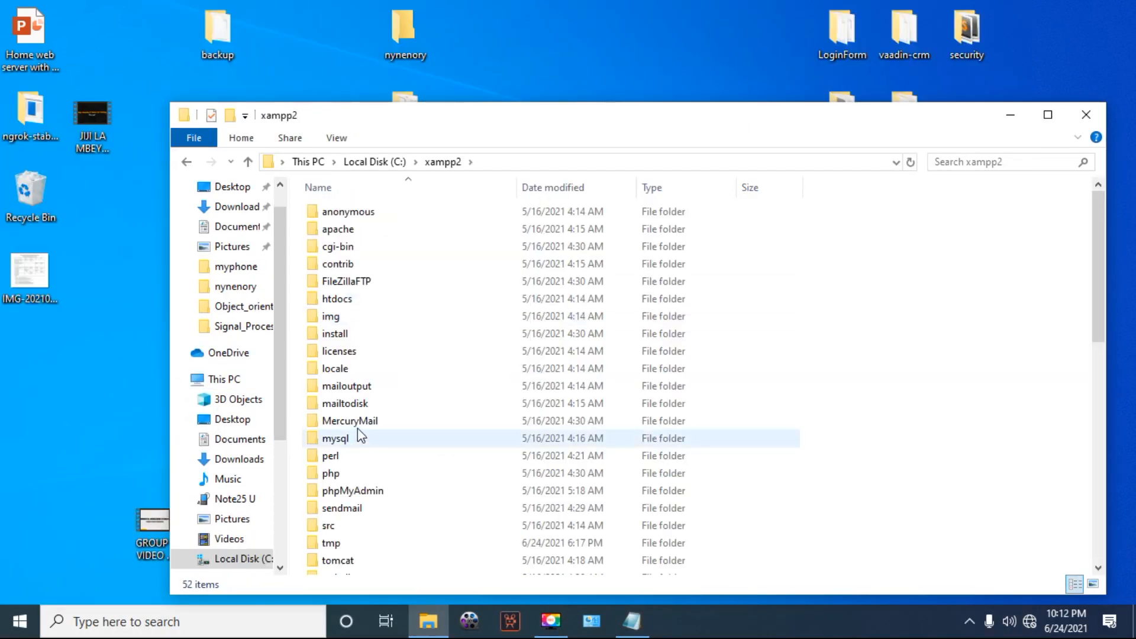
{"action": "scroll", "scroll_direction": "down", "scroll_amount": 3}
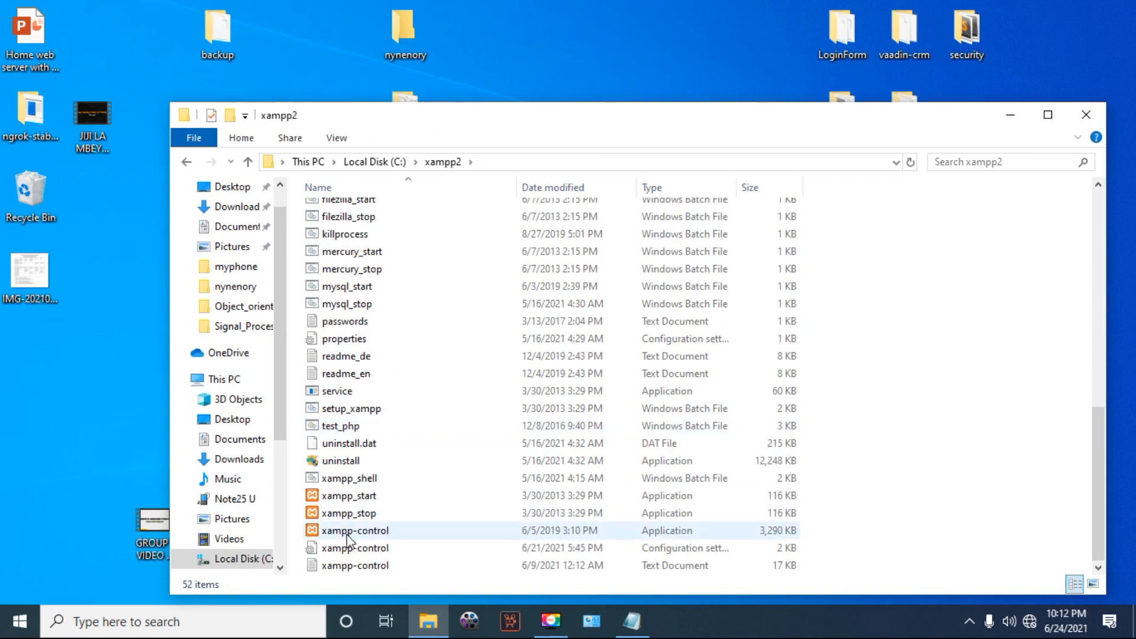
{"action": "left_click", "coordinate": [355, 531]}
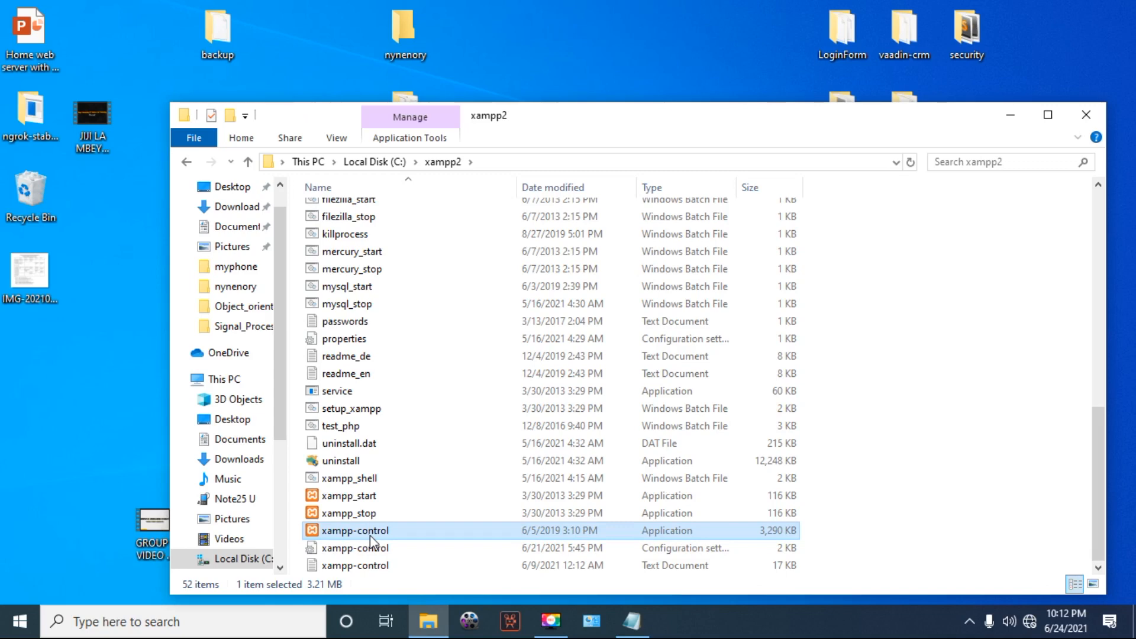
{"action": "right_click", "coordinate": [355, 530]}
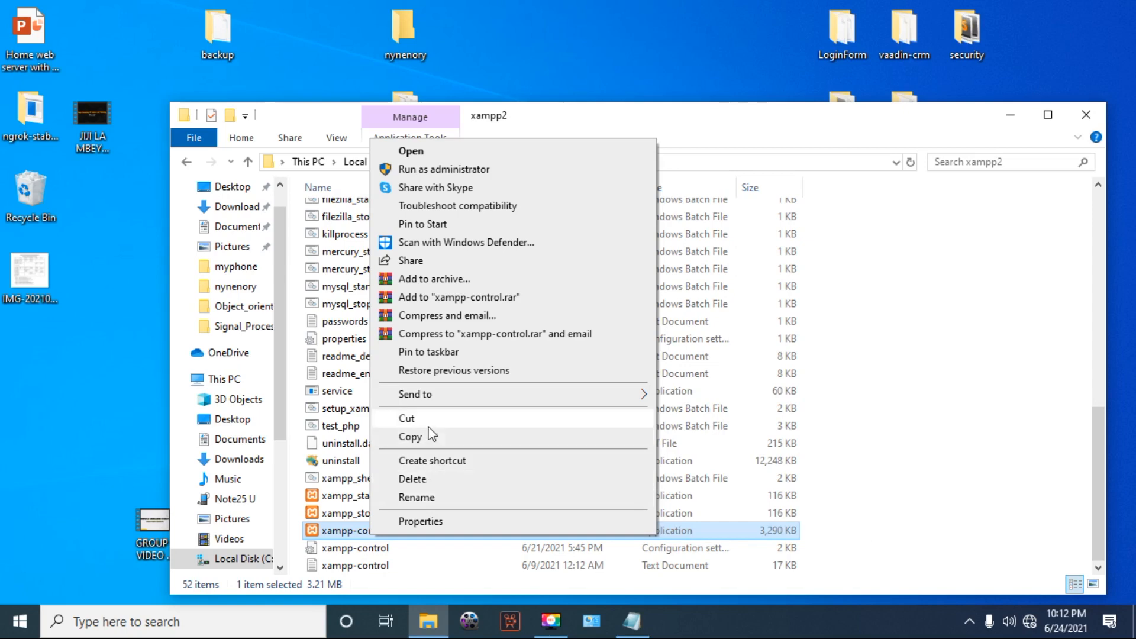
{"action": "left_click", "coordinate": [432, 460]}
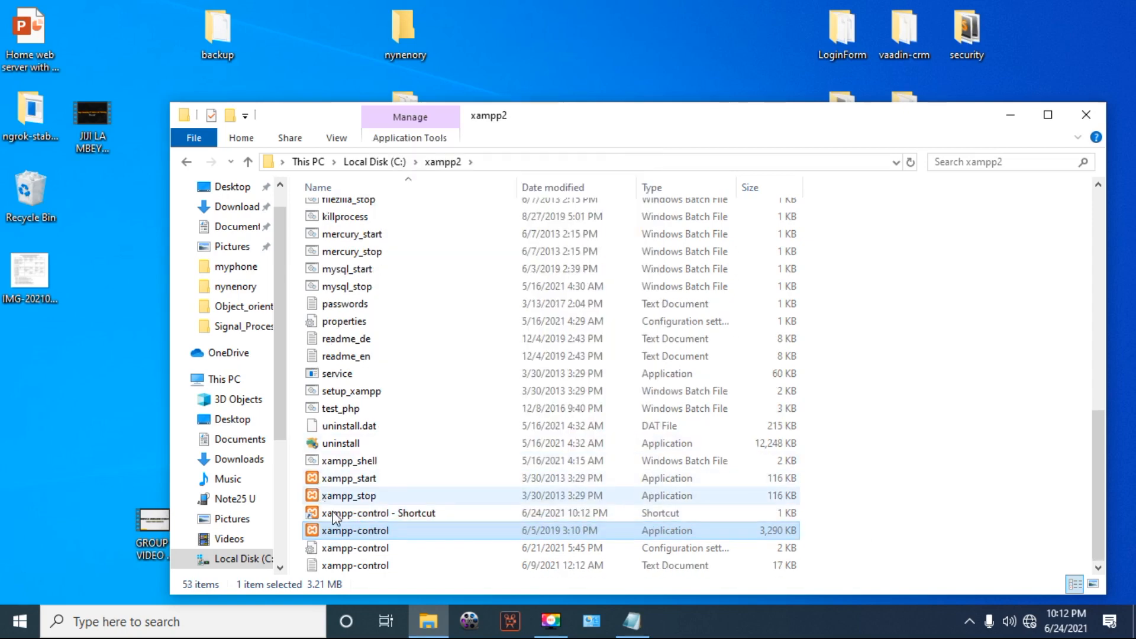
Cut the new xampp-control shortcut so it can be moved to the Startup folder.
{"action": "left_click", "coordinate": [366, 530]}
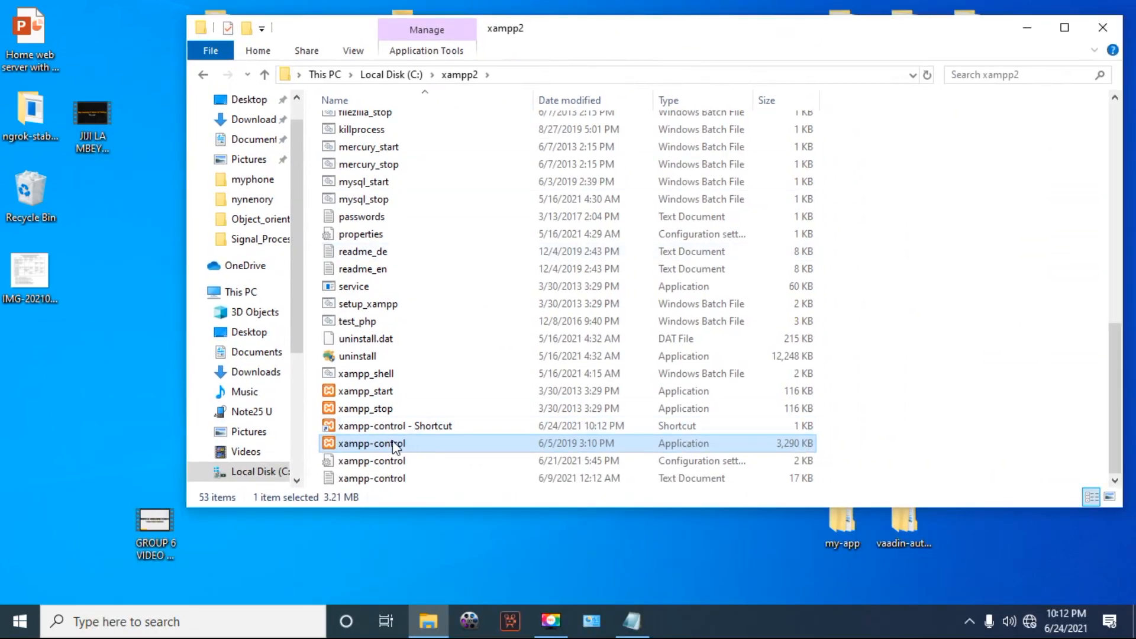
{"action": "left_click", "coordinate": [392, 426]}
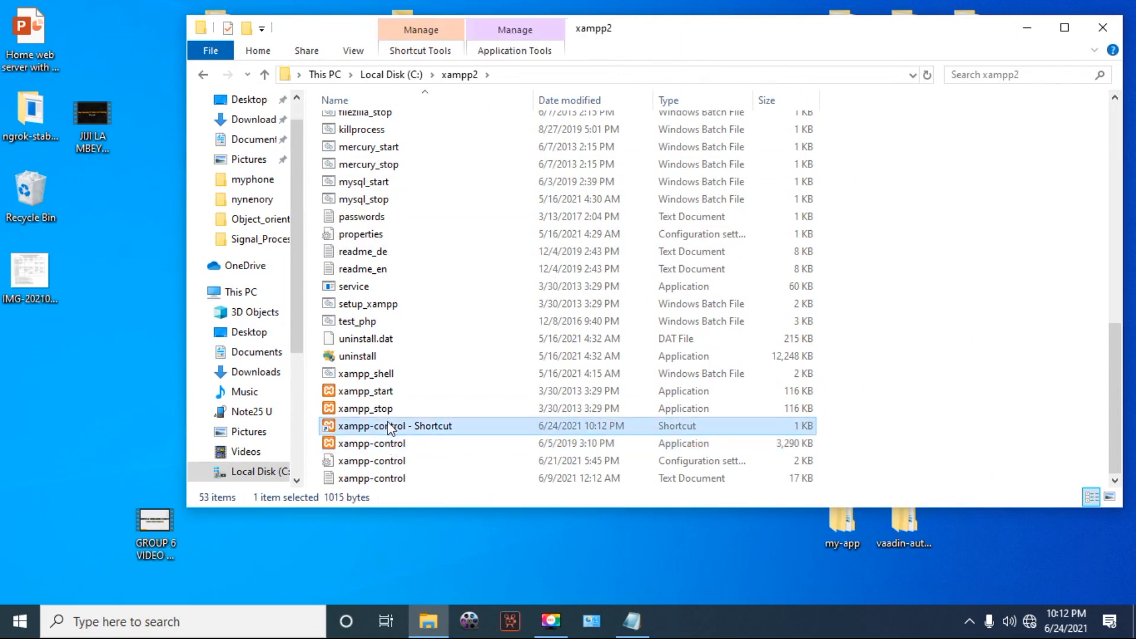
{"action": "right_click", "coordinate": [391, 426]}
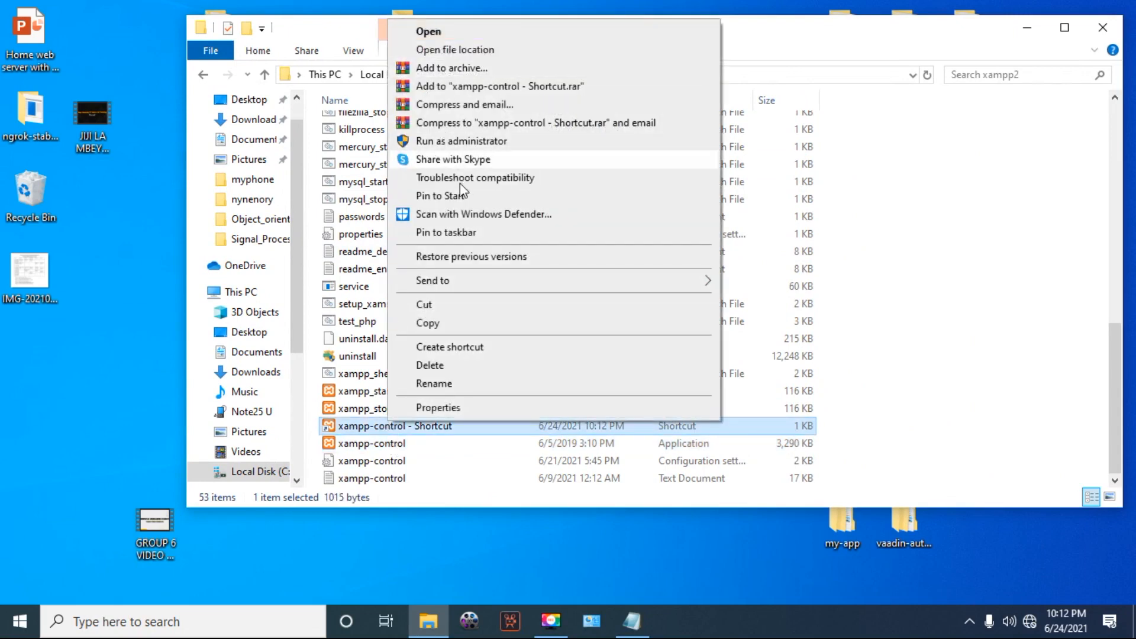
{"action": "mouse_move", "coordinate": [470, 366]}
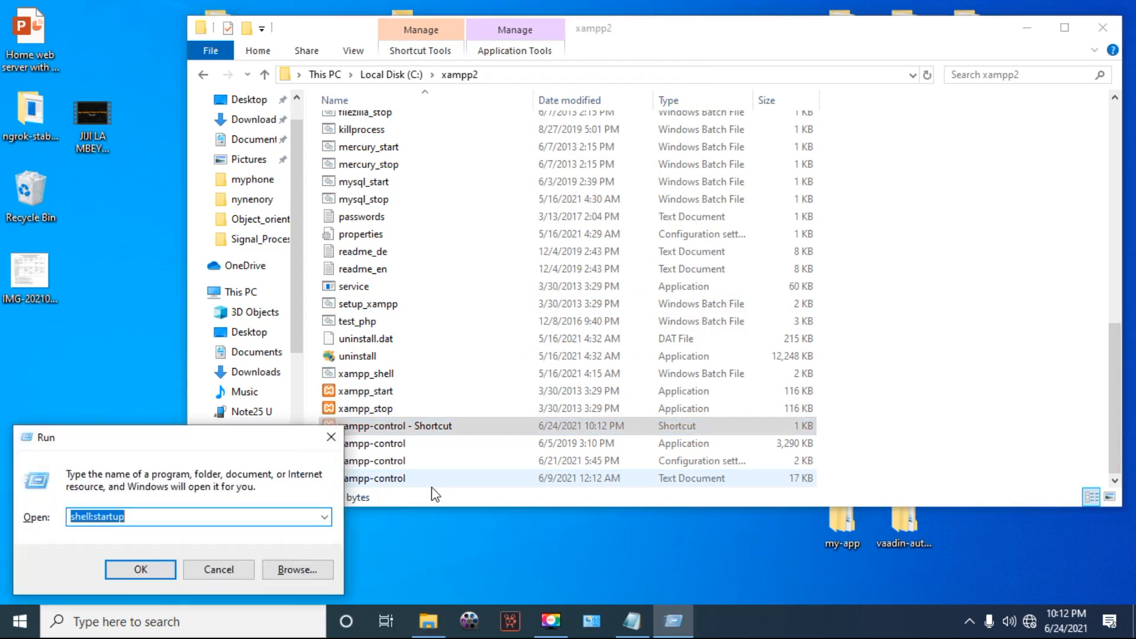
Return to the Startup folder before noting case 2, using XAMPP itself.
{"action": "left_click", "coordinate": [139, 569]}
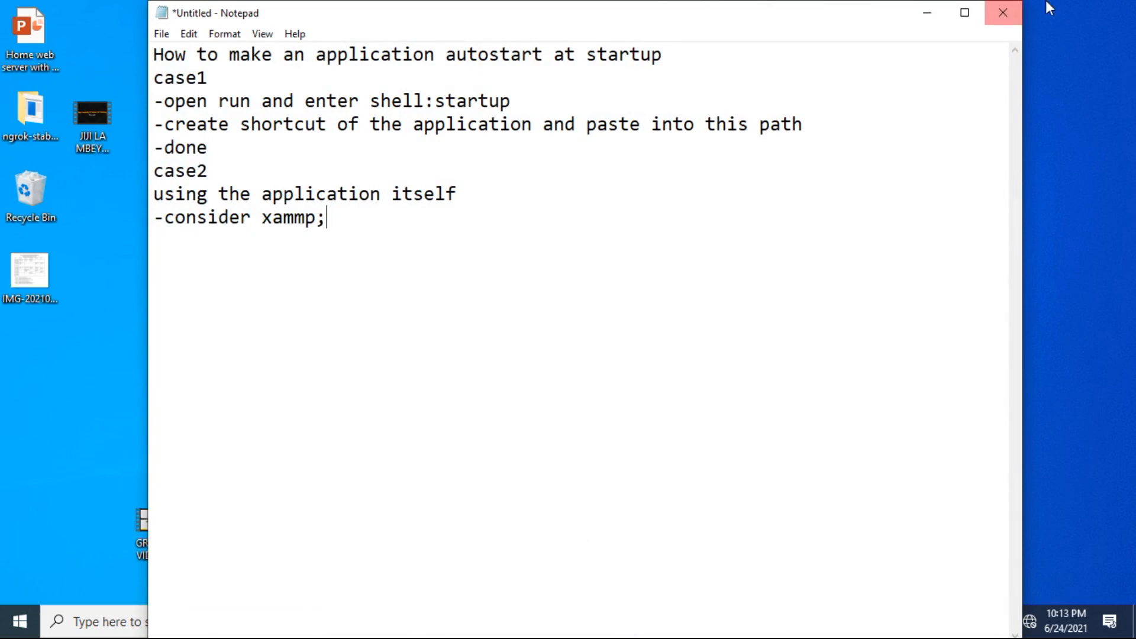
Close Notepad discarding the unsaved notes and search cmd to launch Command Prompt.
{"action": "left_click", "coordinate": [1003, 12]}
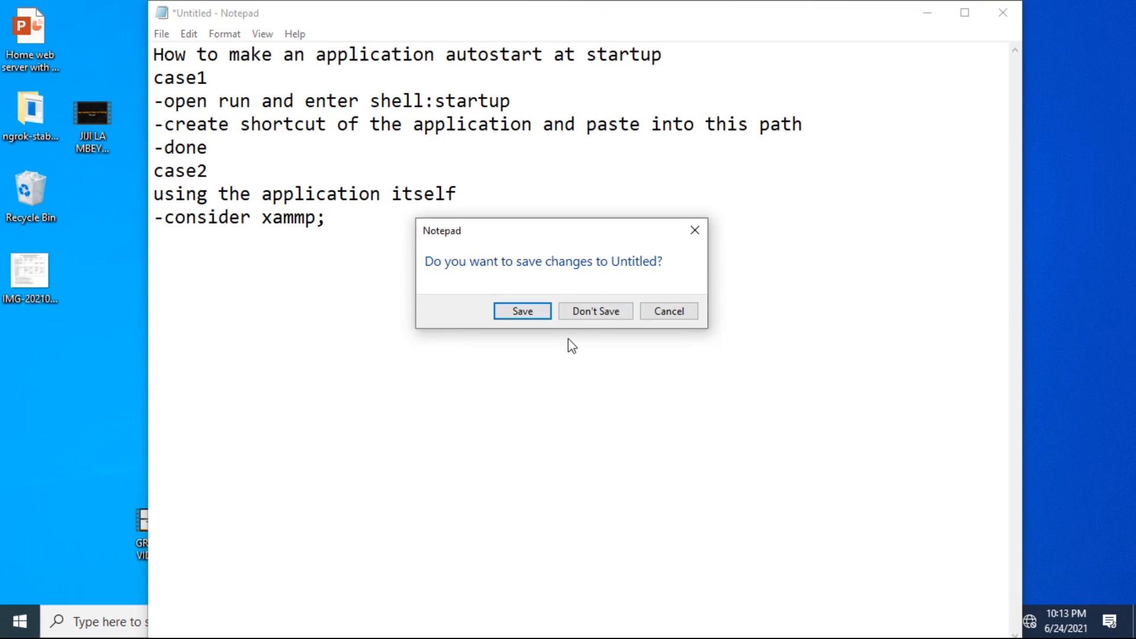
{"action": "left_click", "coordinate": [594, 311]}
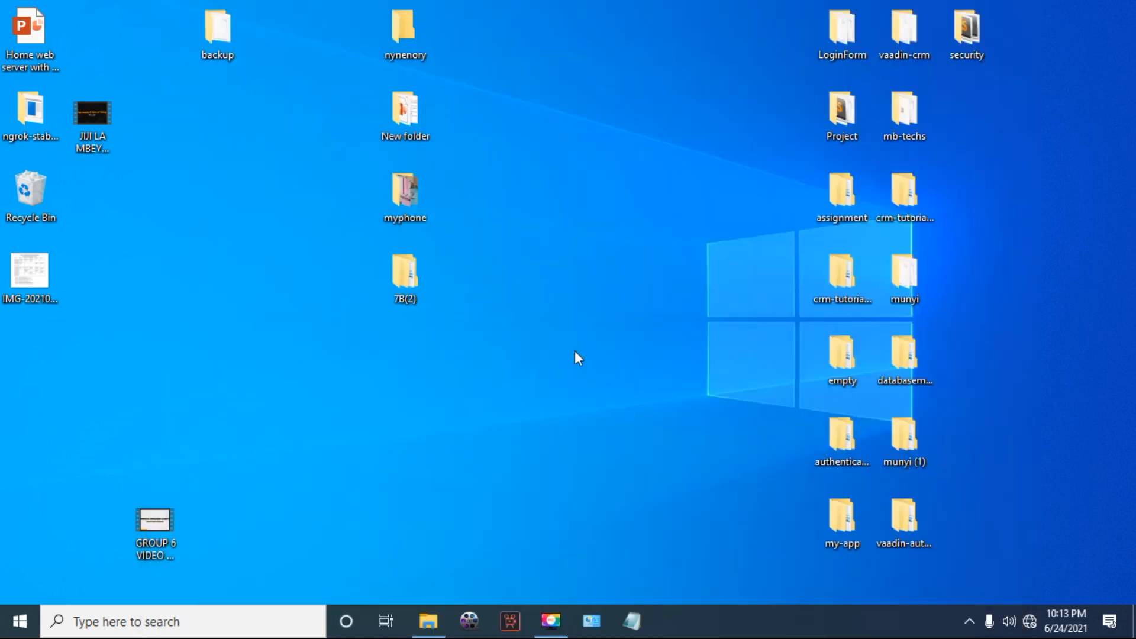
{"action": "mouse_move", "coordinate": [130, 621]}
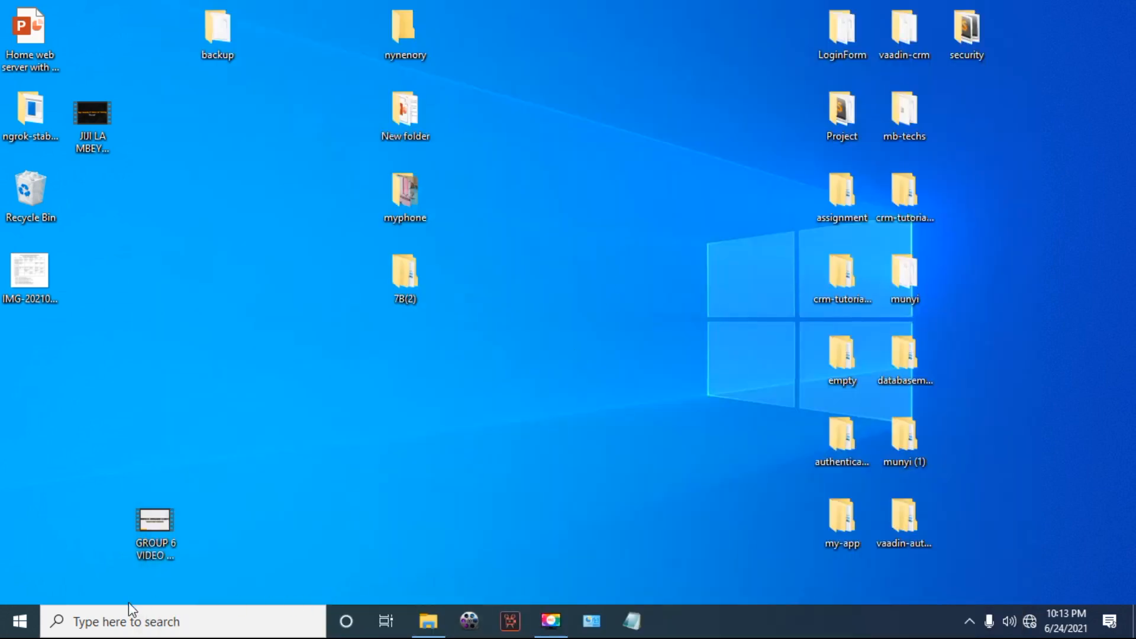
{"action": "type", "text": "cmd"}
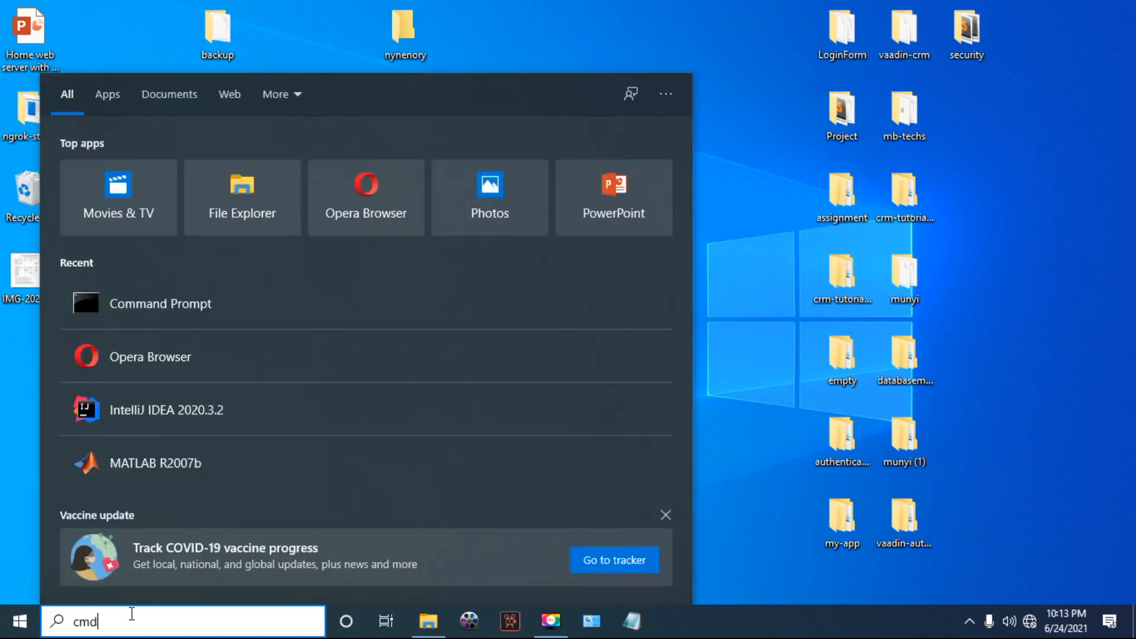
{"action": "type", "text": "cmd"}
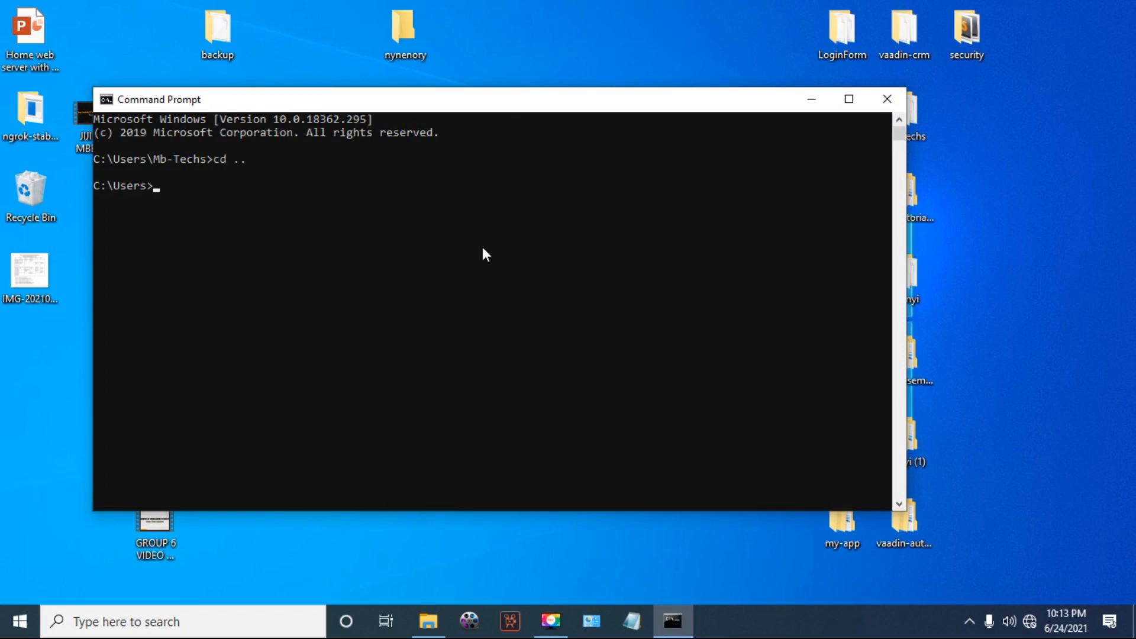
Change directory to C:\xampp2 and run start xampp-control.exe to launch the Control Panel.
{"action": "type", "text": "cd .."}
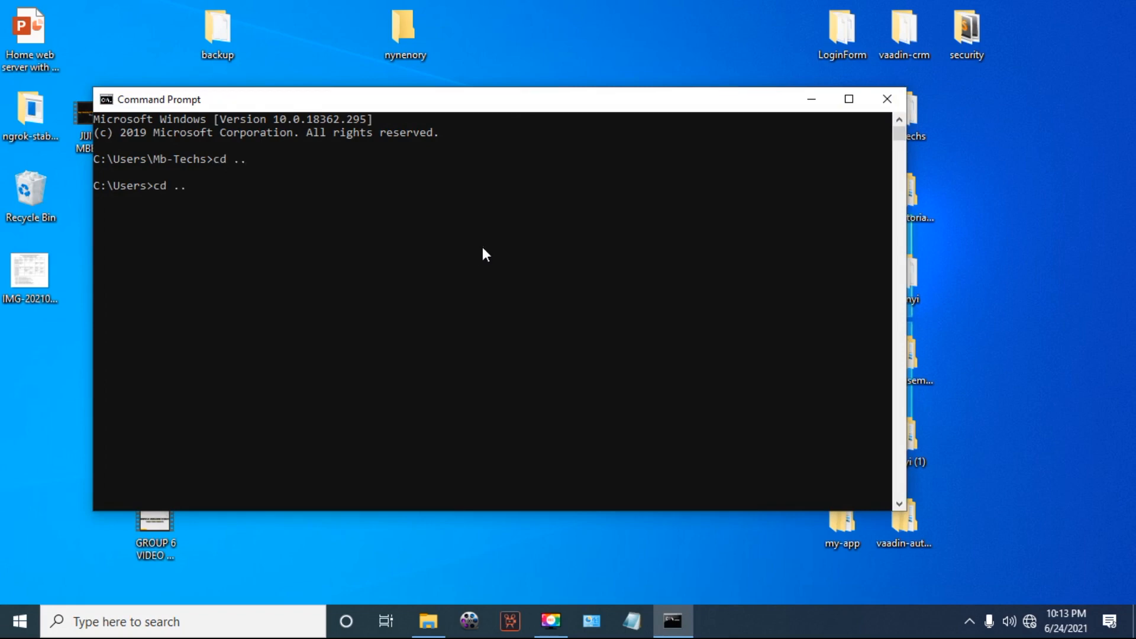
{"action": "type", "text": "cd xampp2"}
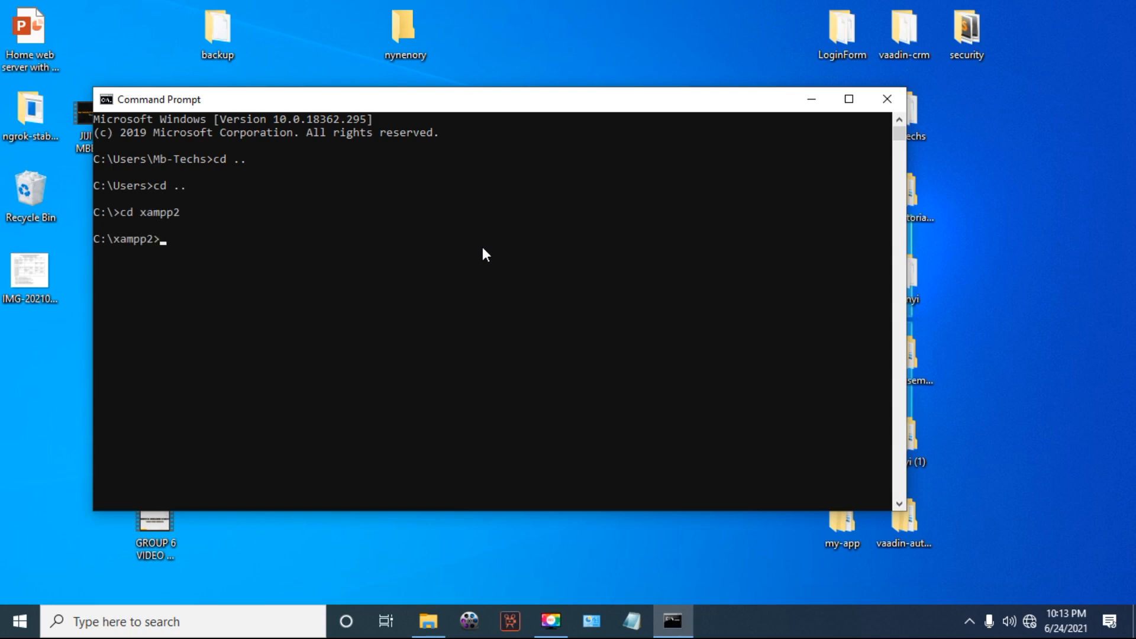
{"action": "type", "text": "start"}
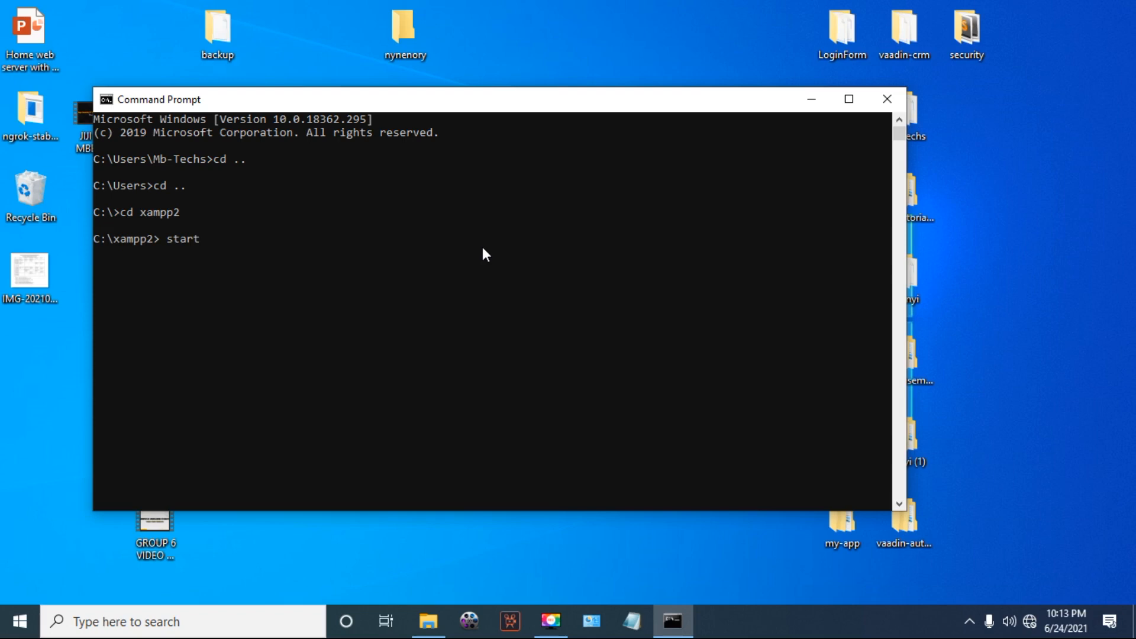
{"action": "type", "text": "xa,"}
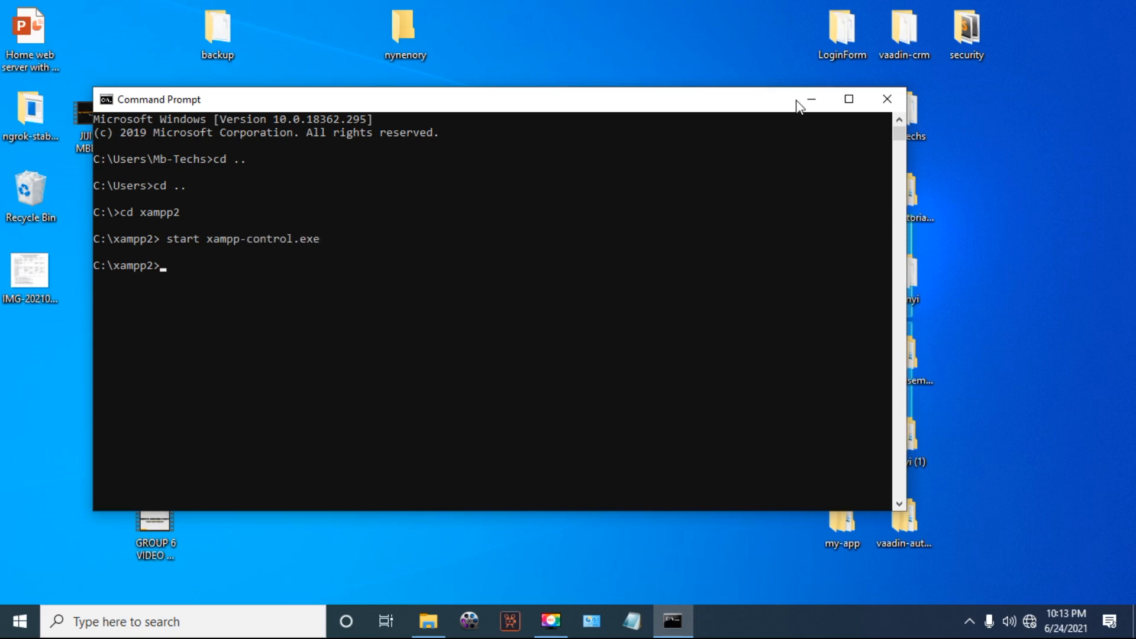
{"action": "type", "text": "e"}
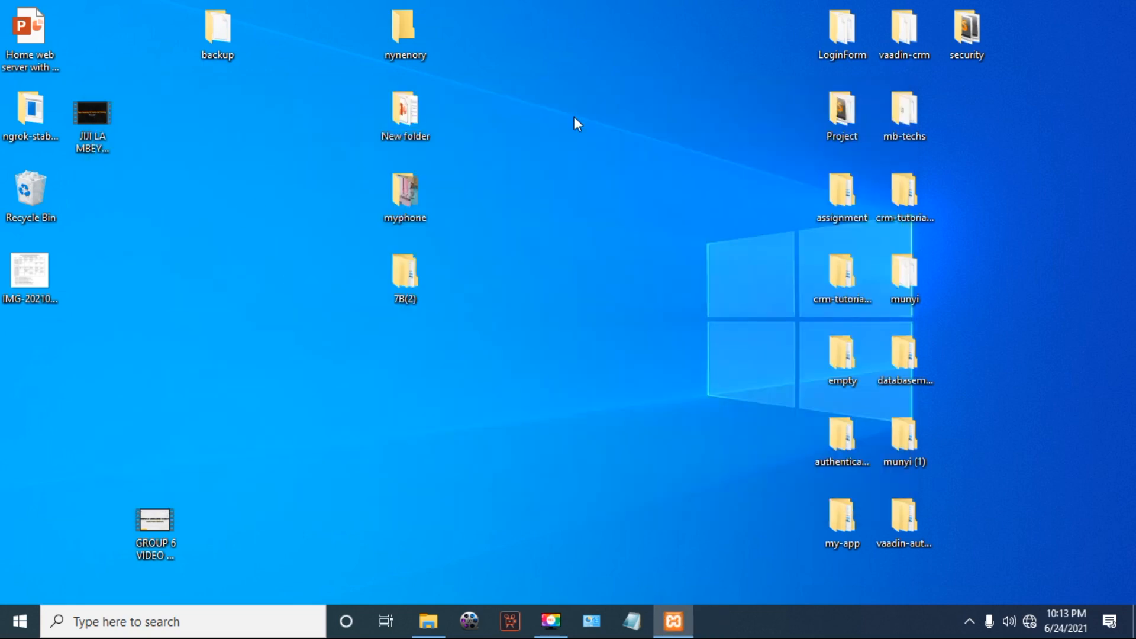
Show the XAMPP Control Panel and bring up its Configuration of Control Panel dialog.
{"action": "left_click", "coordinate": [673, 622]}
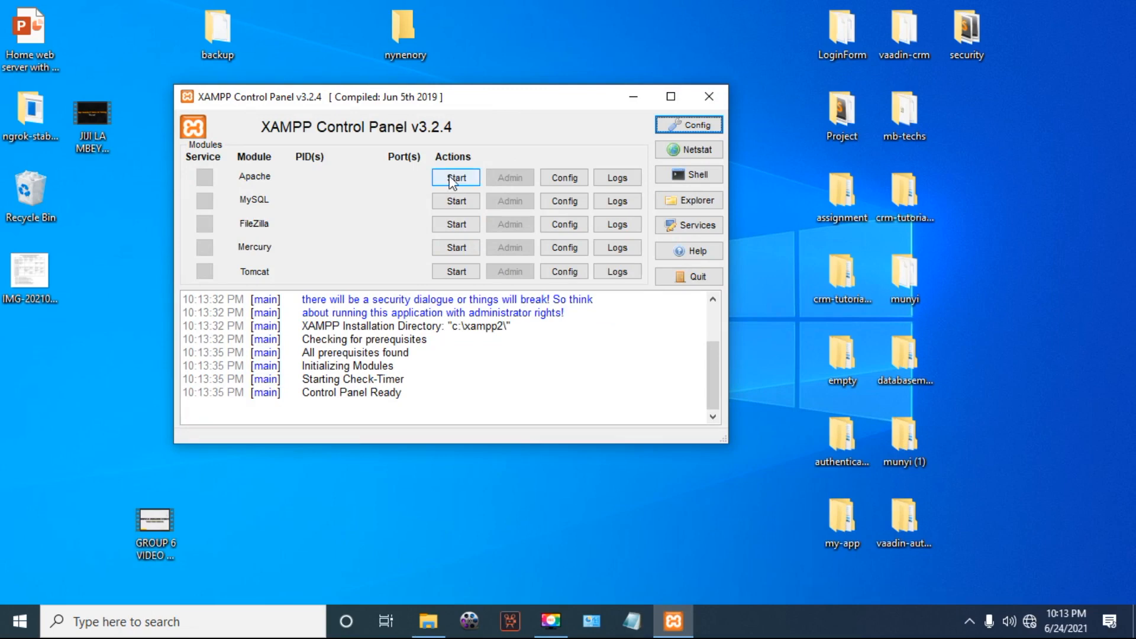
{"action": "mouse_move", "coordinate": [440, 164]}
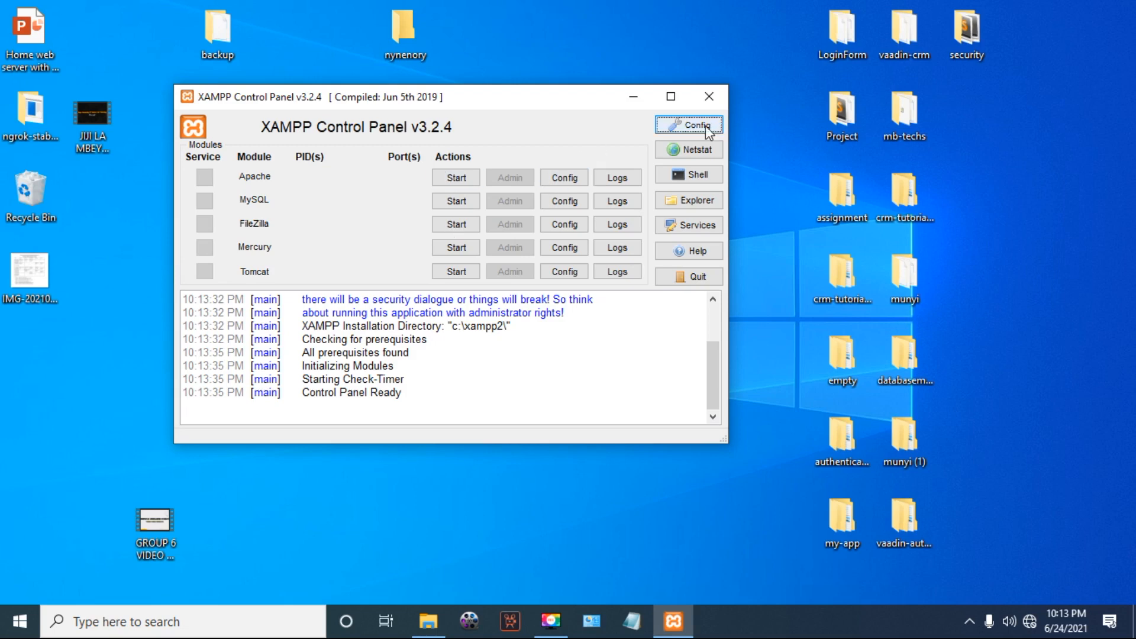
{"action": "left_click", "coordinate": [688, 125]}
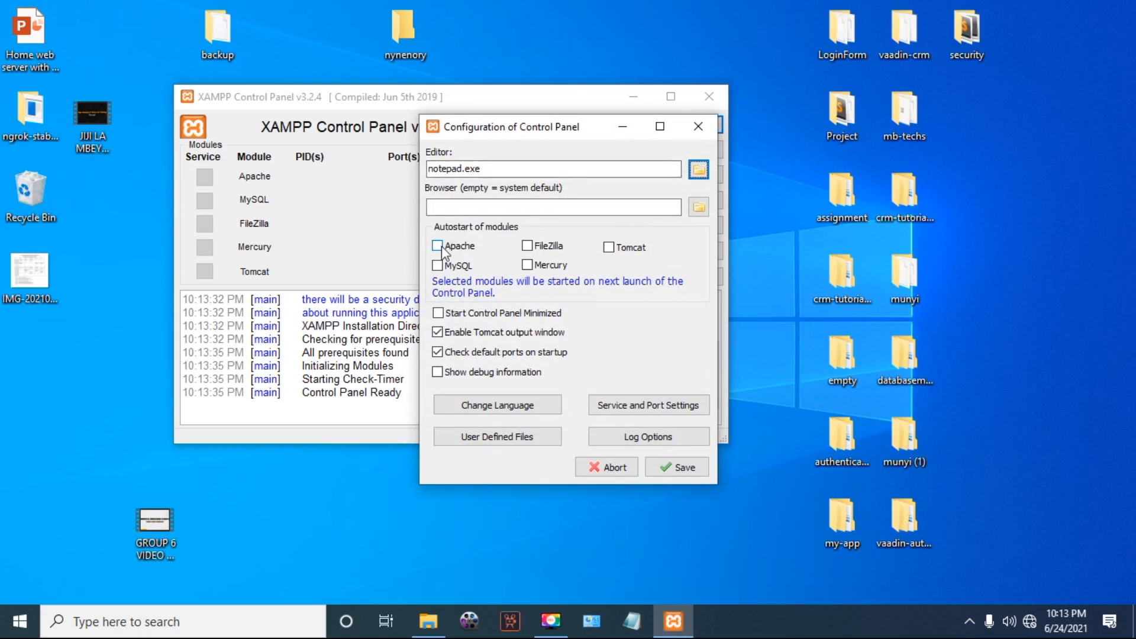
Tick Apache and MySQL for autostart, leave FileZilla and Tomcat off, and close the configuration dialog.
{"action": "left_click", "coordinate": [438, 246]}
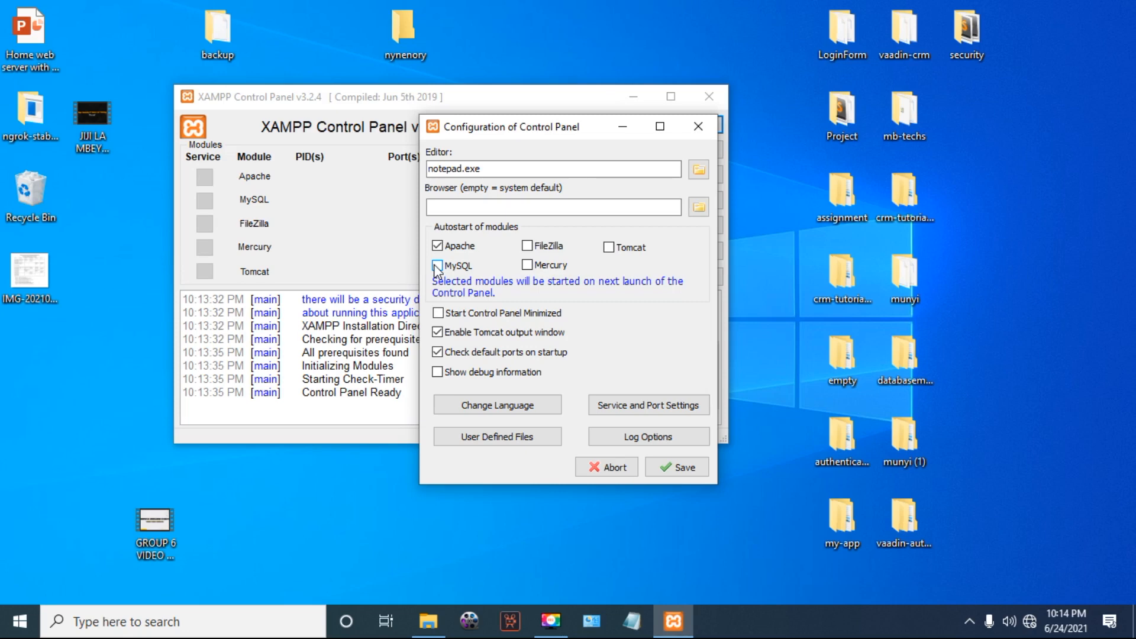
{"action": "left_click", "coordinate": [438, 264]}
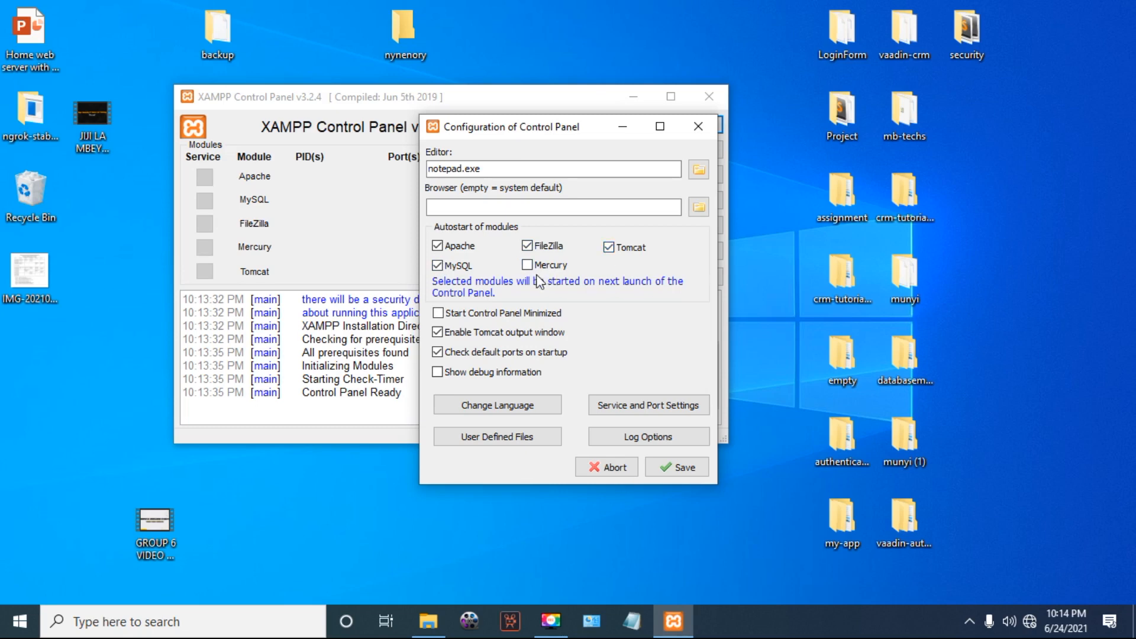
{"action": "left_click", "coordinate": [525, 264]}
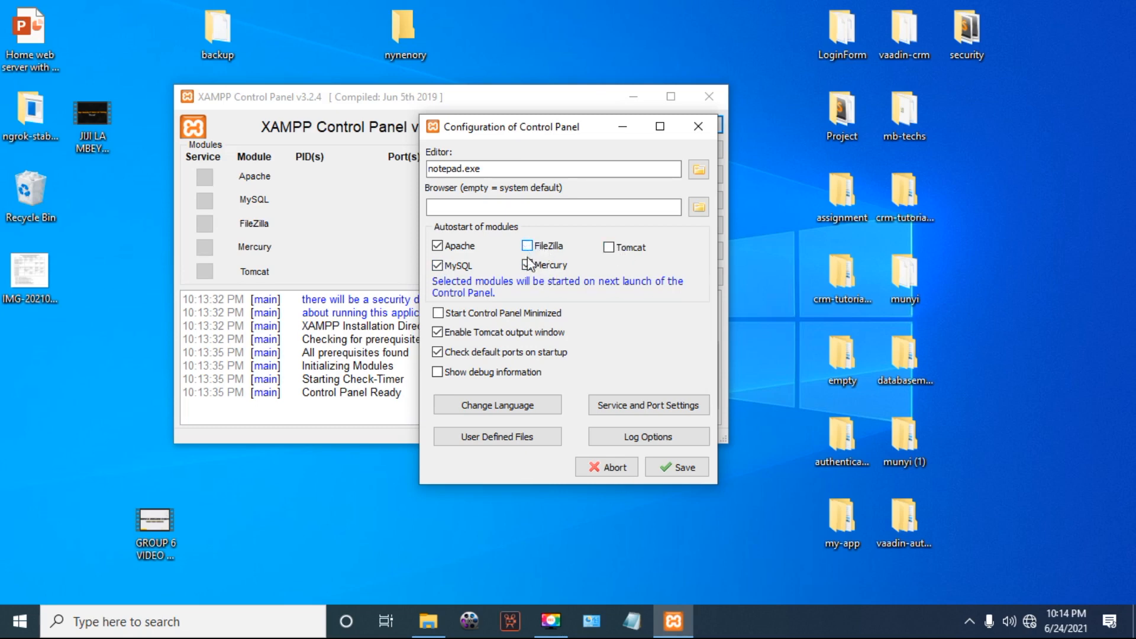
{"action": "left_click", "coordinate": [526, 264]}
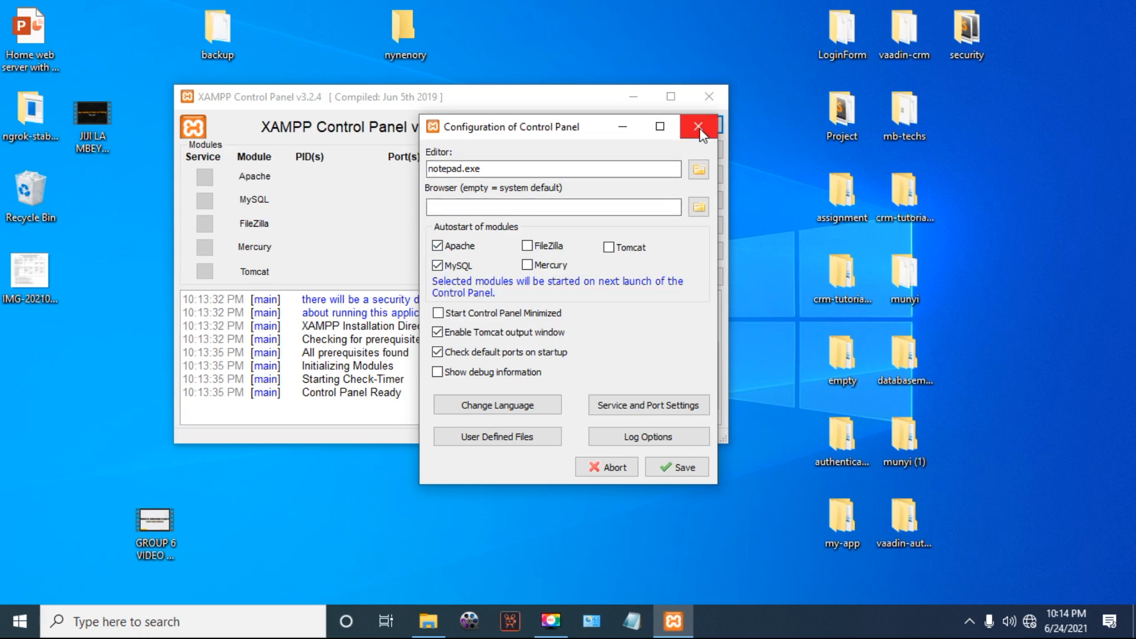
{"action": "mouse_move", "coordinate": [698, 127]}
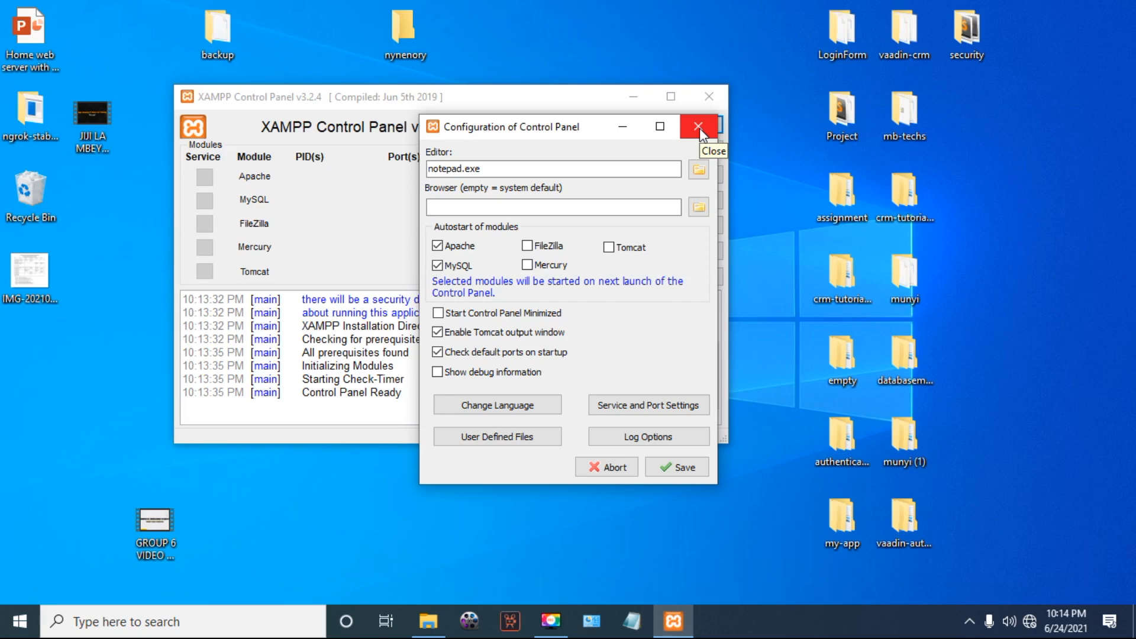
{"action": "left_click", "coordinate": [698, 126]}
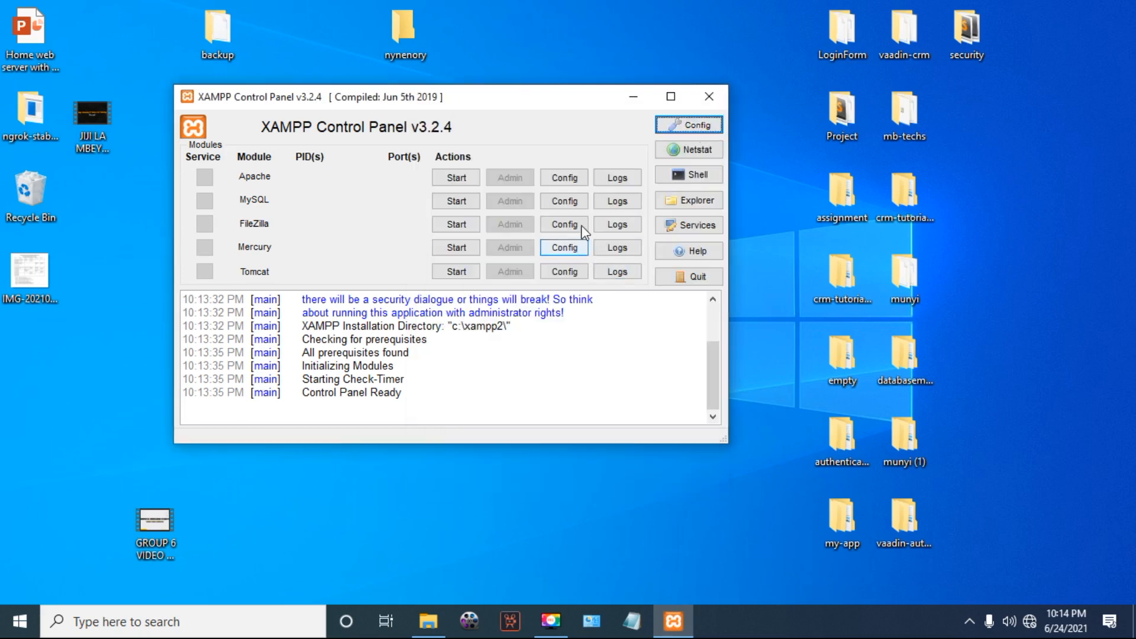